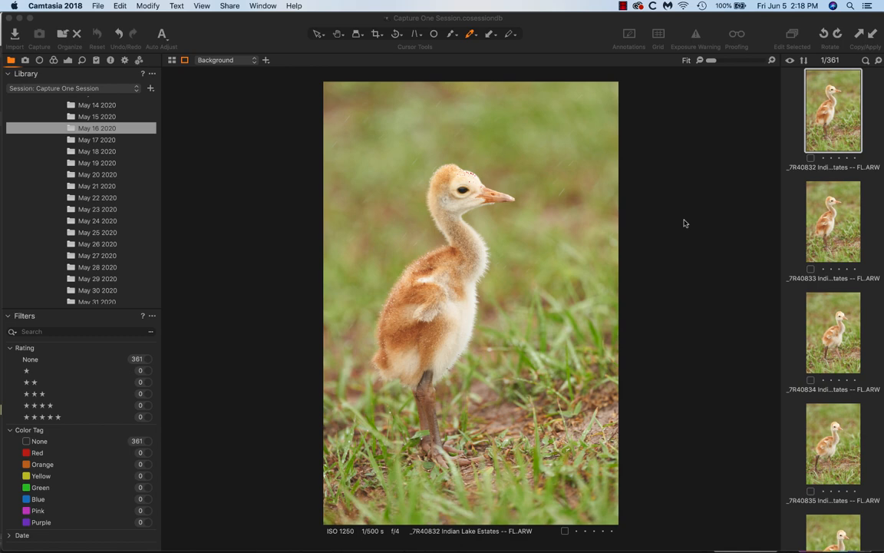
mouse_move(679, 195)
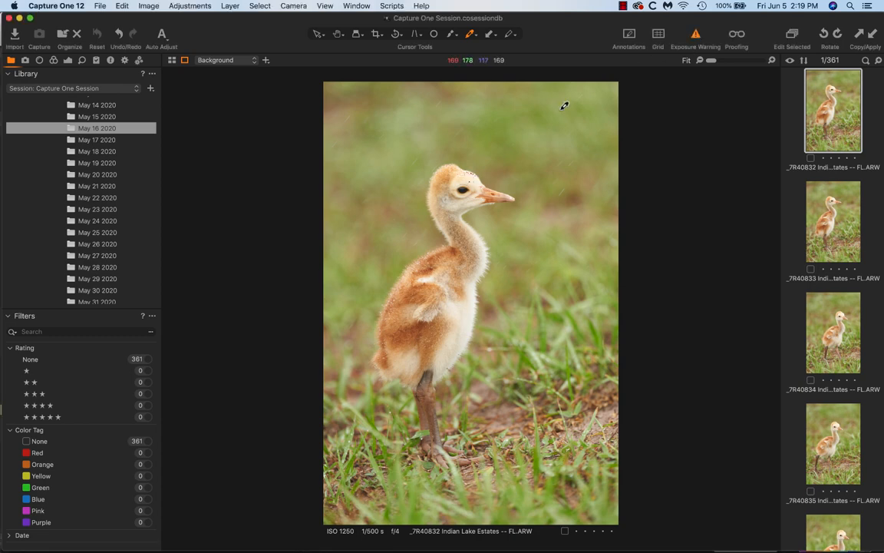
mouse_move(670, 50)
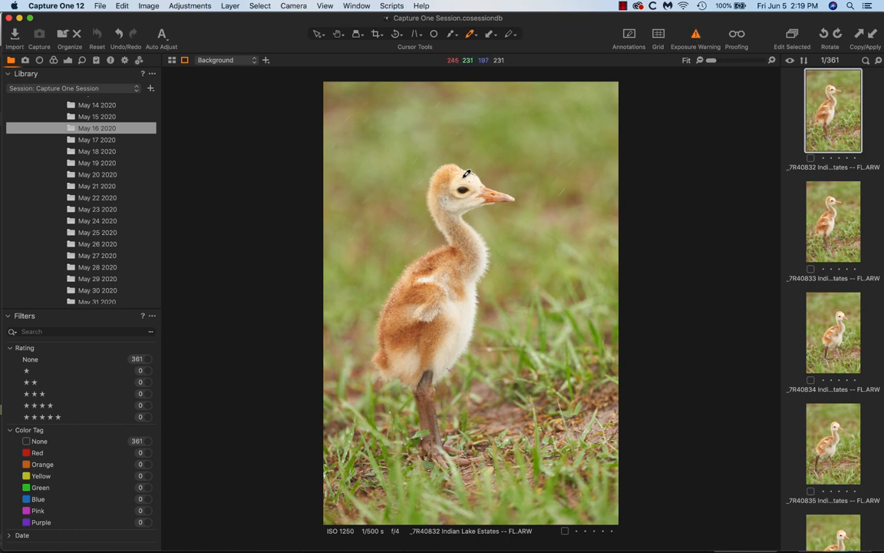
mouse_move(696, 350)
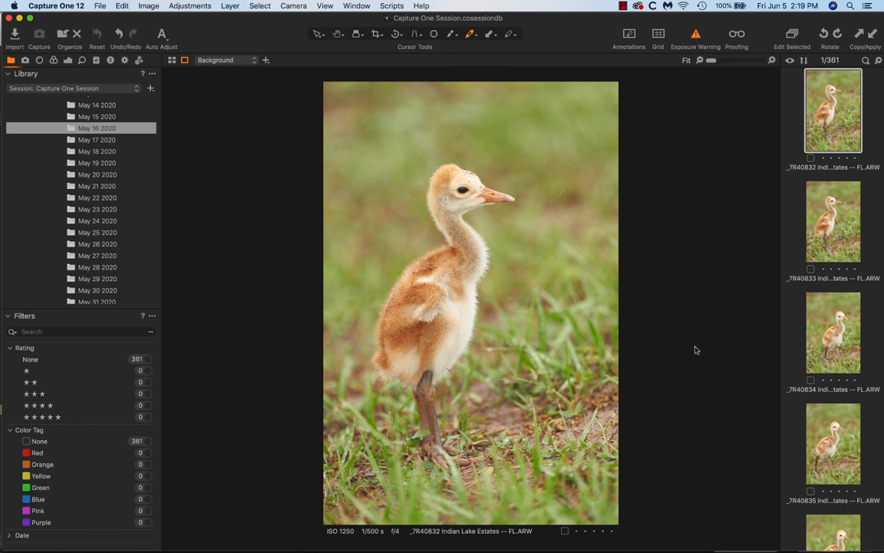
mouse_move(576, 182)
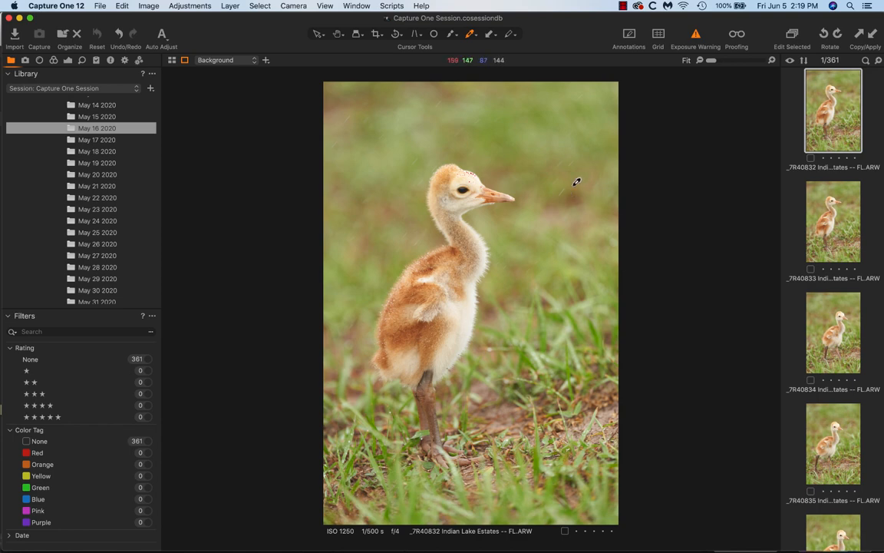
mouse_move(690, 127)
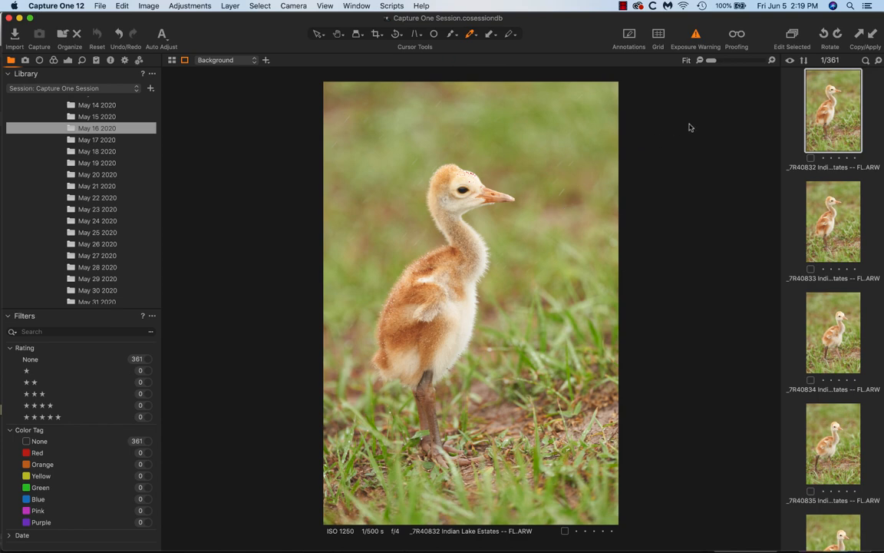
mouse_move(689, 127)
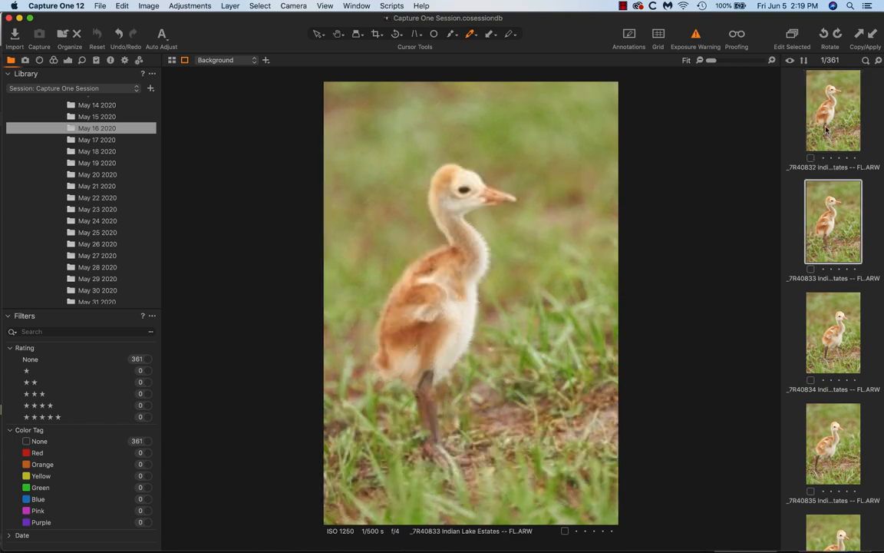
- Step through the filmstrip to _7R40834, then _7R40835
click(833, 332)
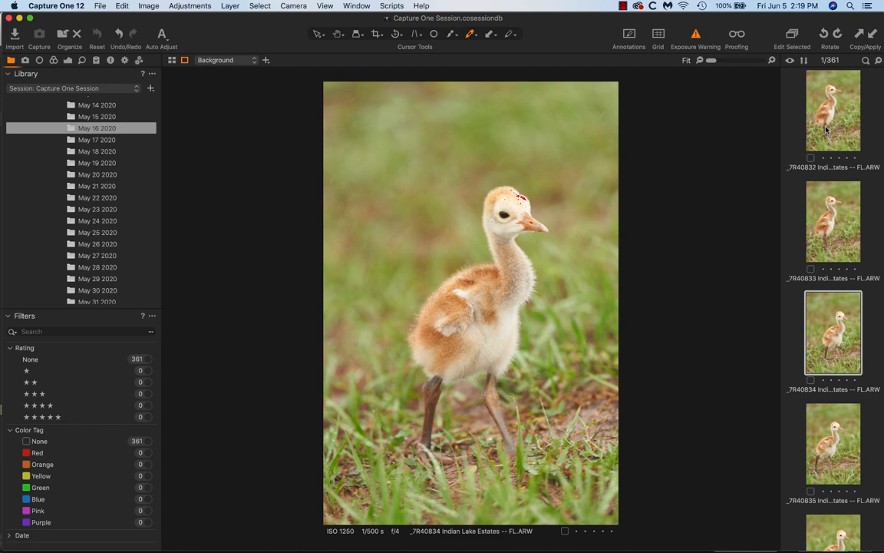
click(833, 441)
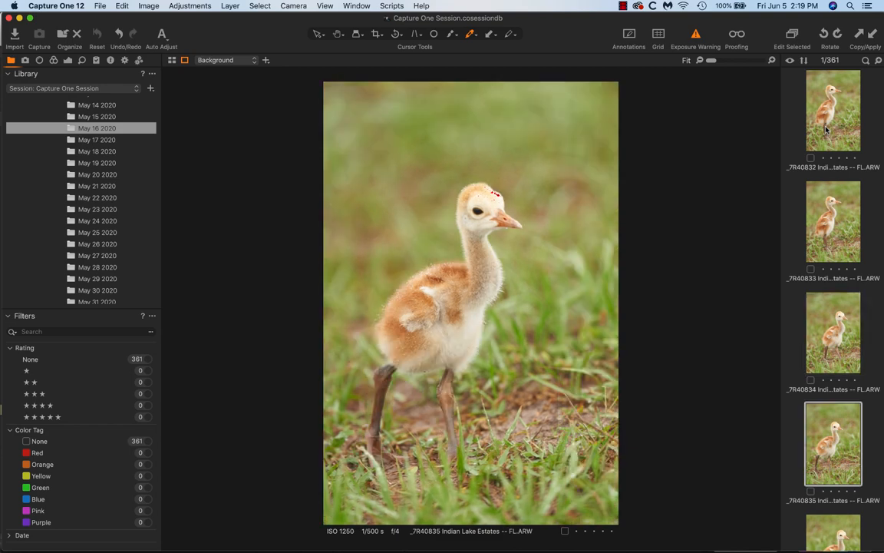
mouse_move(801, 172)
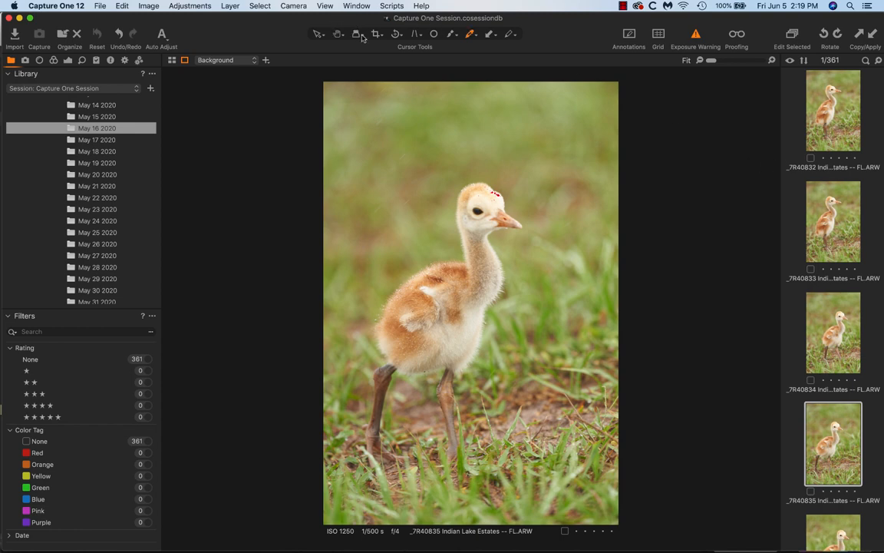
- Open the cursor tools dropdown to list loupe and zoom options
click(357, 34)
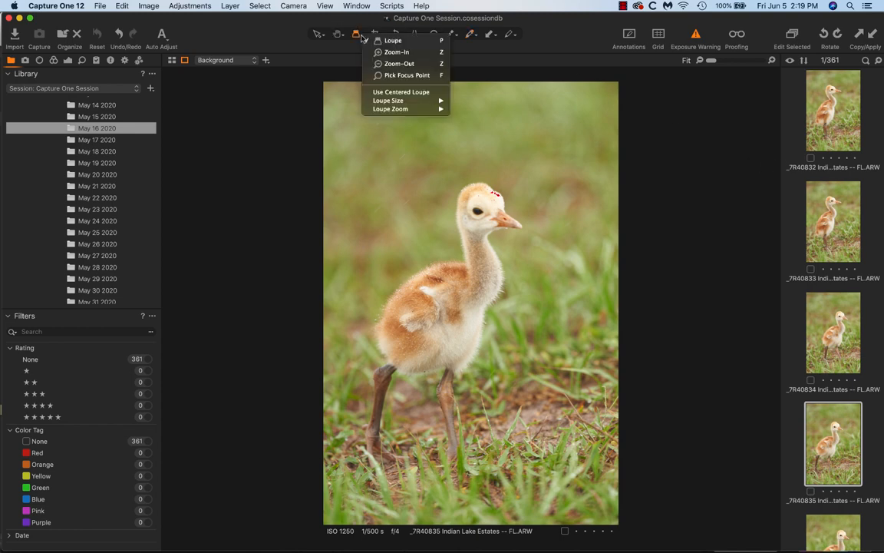
mouse_move(391, 108)
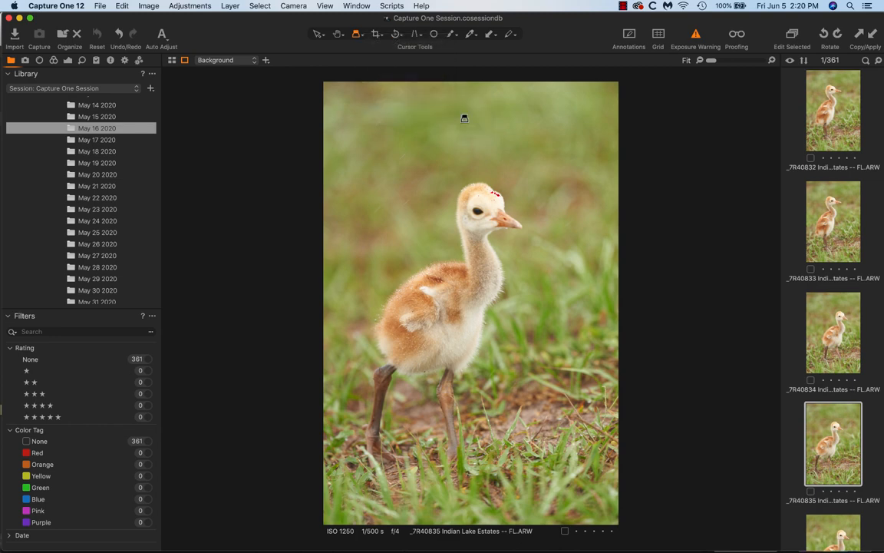
mouse_move(476, 208)
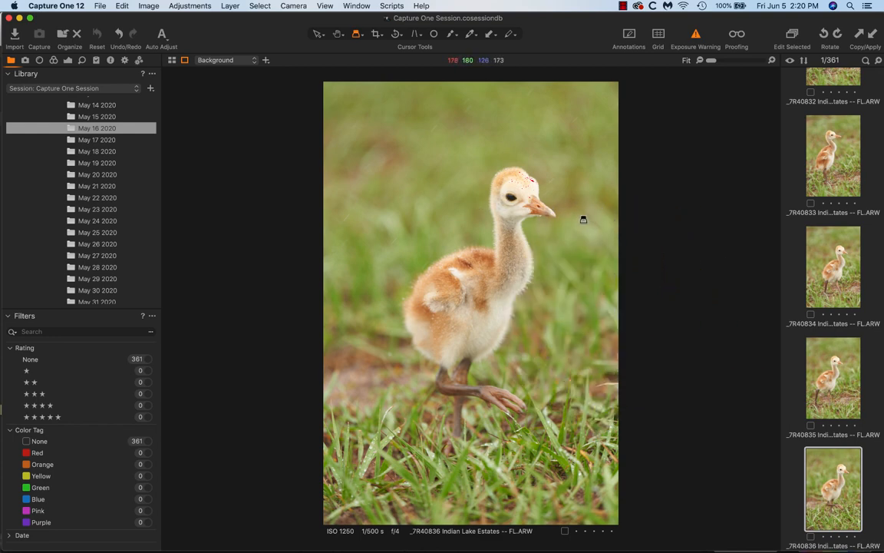
mouse_move(383, 124)
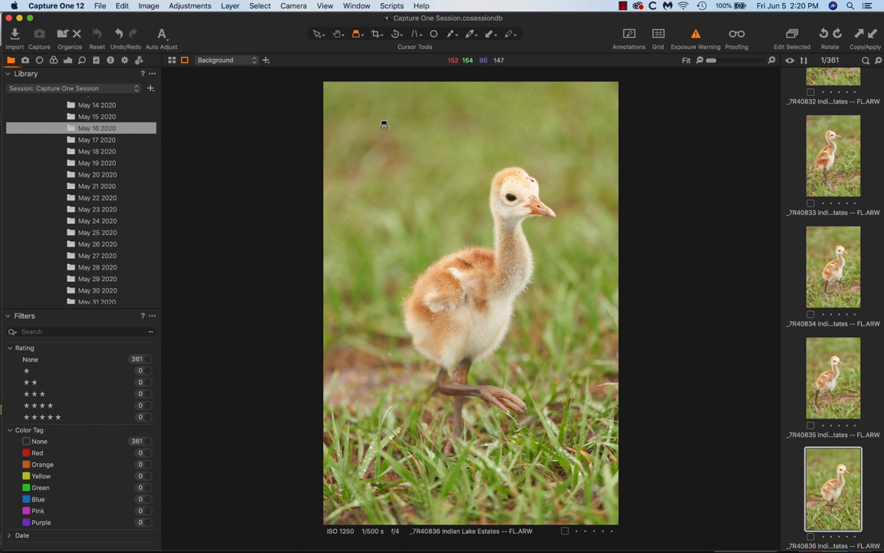
mouse_move(407, 118)
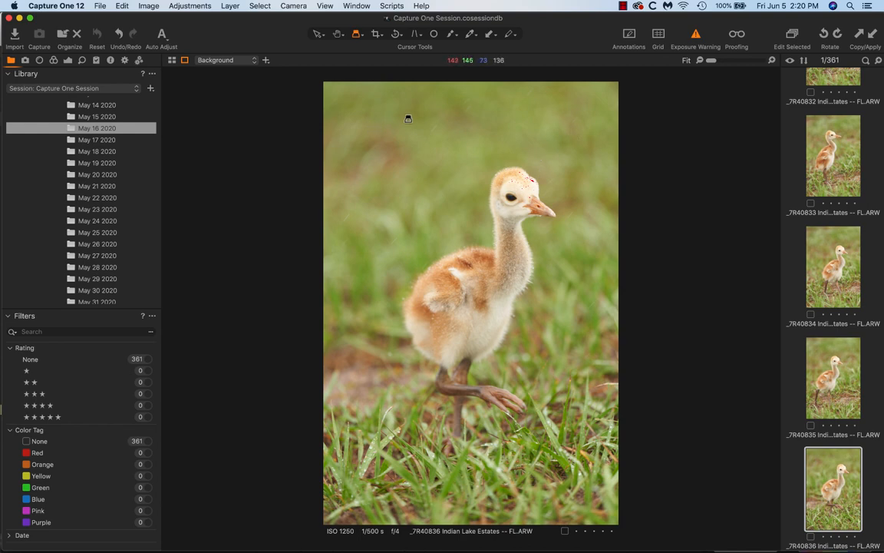
mouse_move(404, 123)
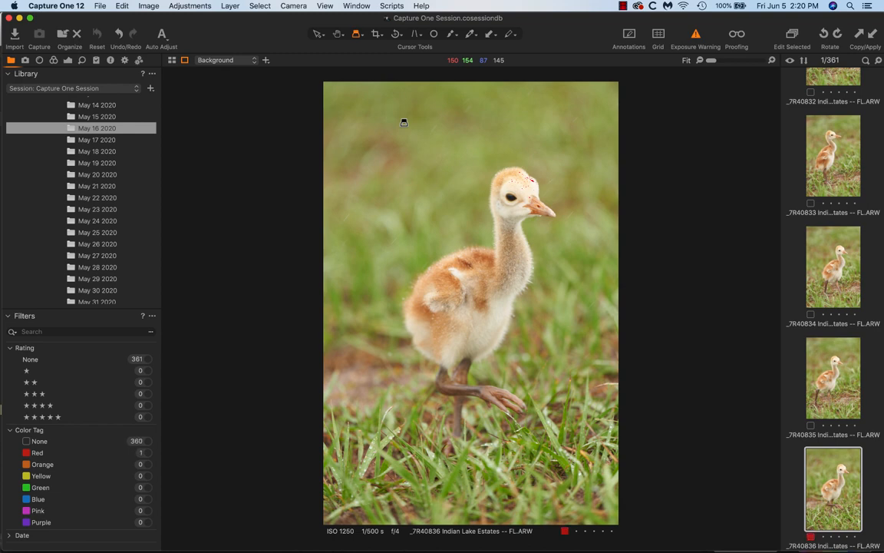
- Advance through the next two wide chick shots in the filmstrip
click(833, 495)
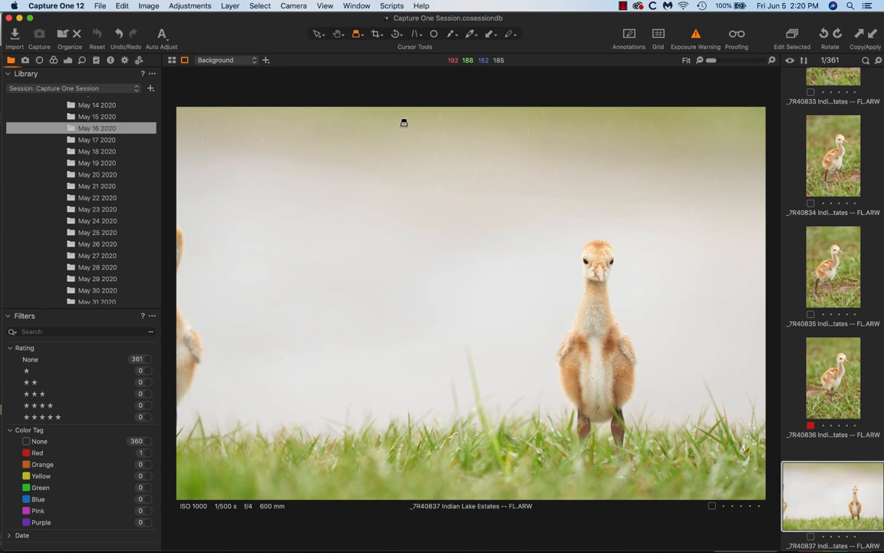
mouse_move(575, 252)
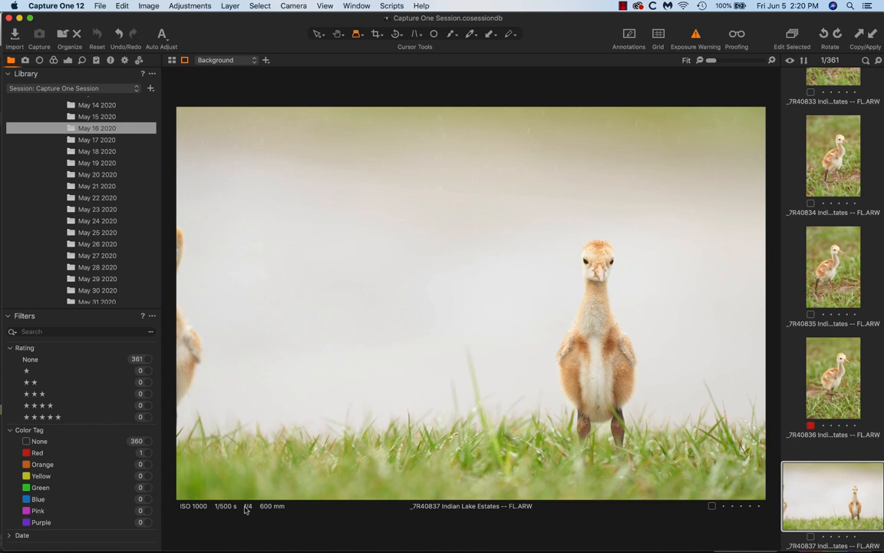
mouse_move(247, 506)
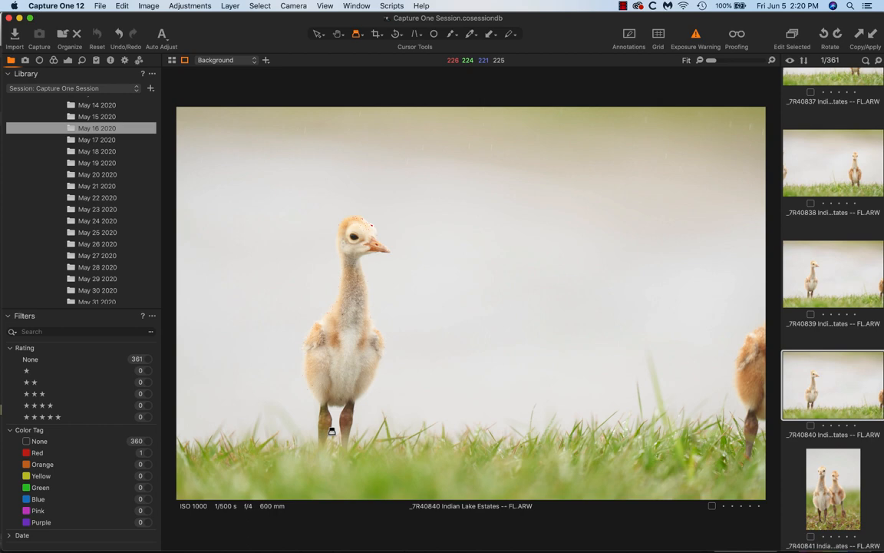
click(833, 490)
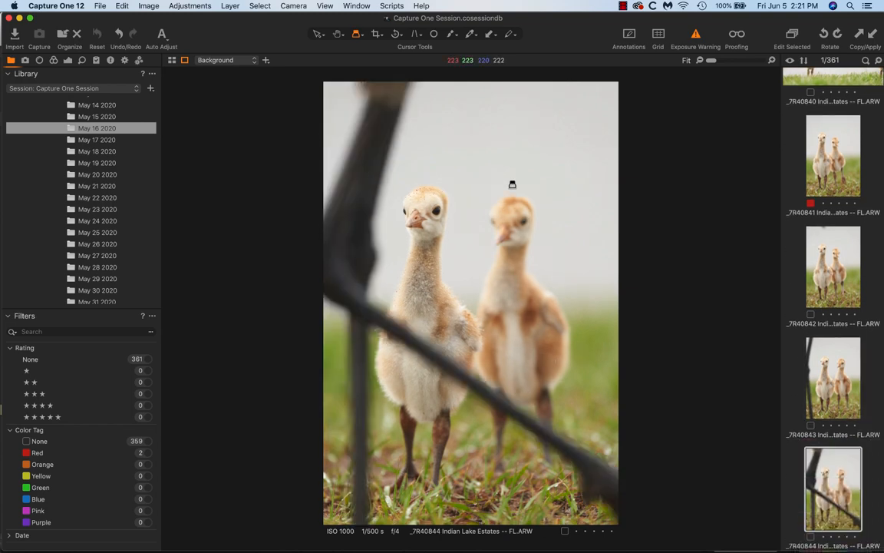
mouse_move(433, 212)
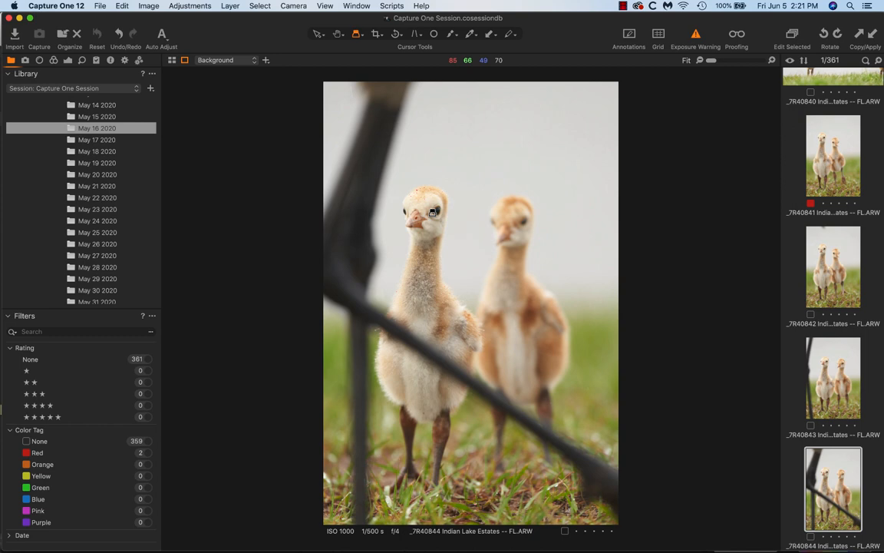
mouse_move(498, 383)
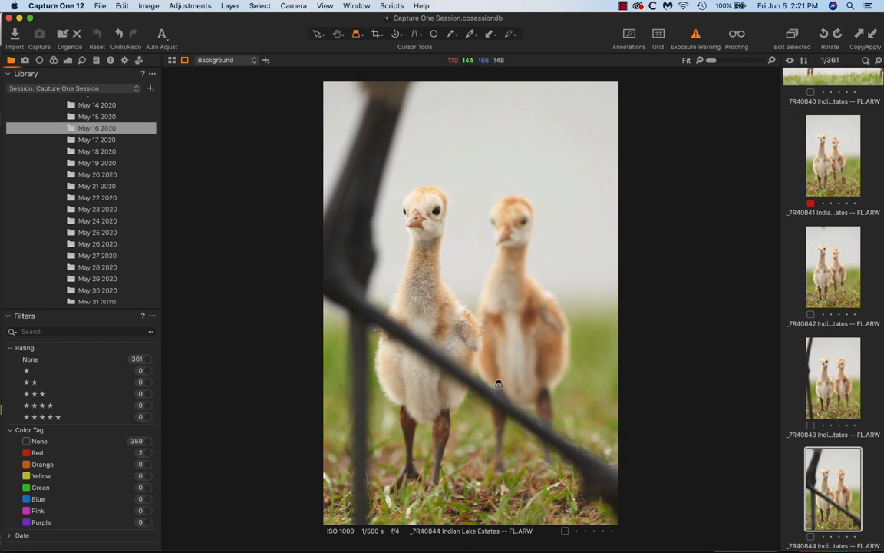
mouse_move(383, 325)
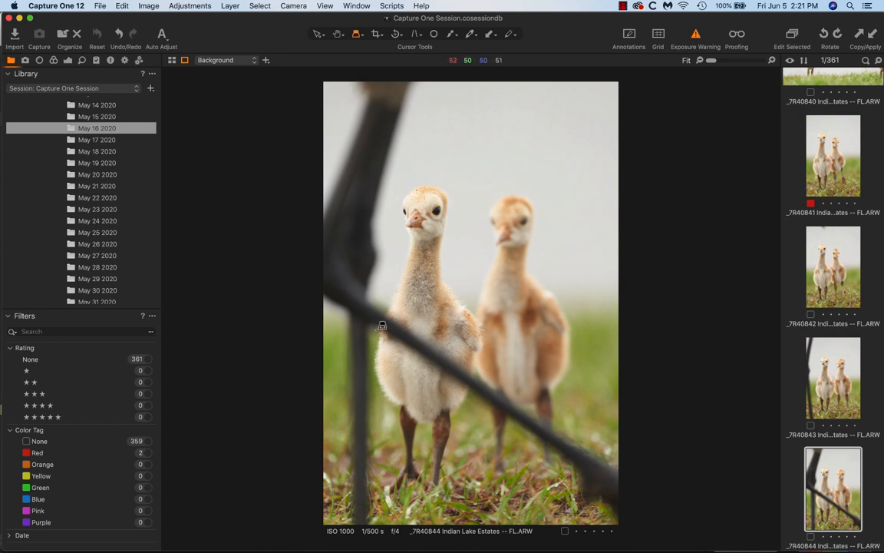
mouse_move(416, 375)
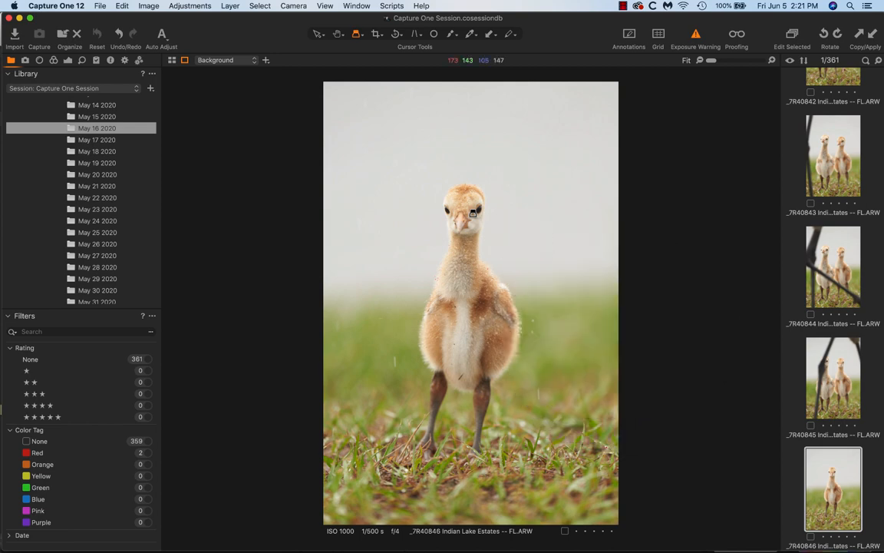
mouse_move(478, 235)
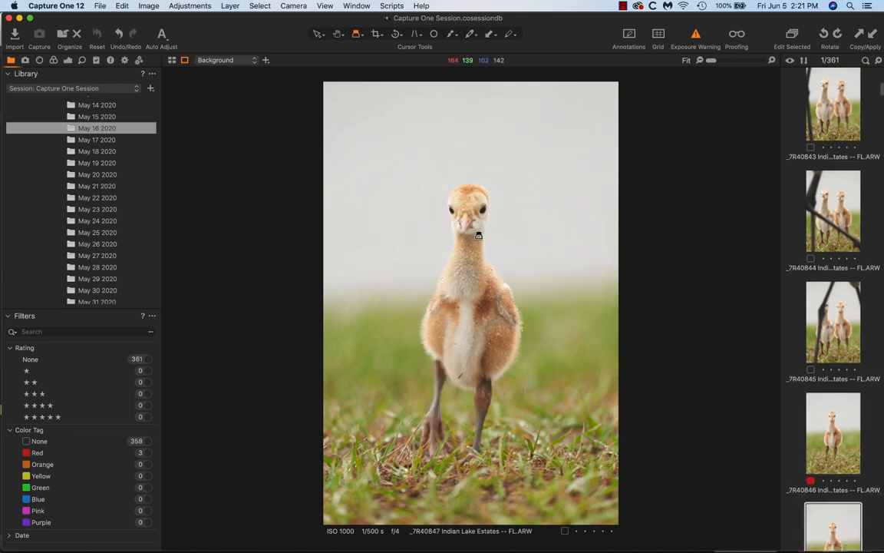
- Scroll the filmstrip down to bring further chick photos into view
scroll(down, 3)
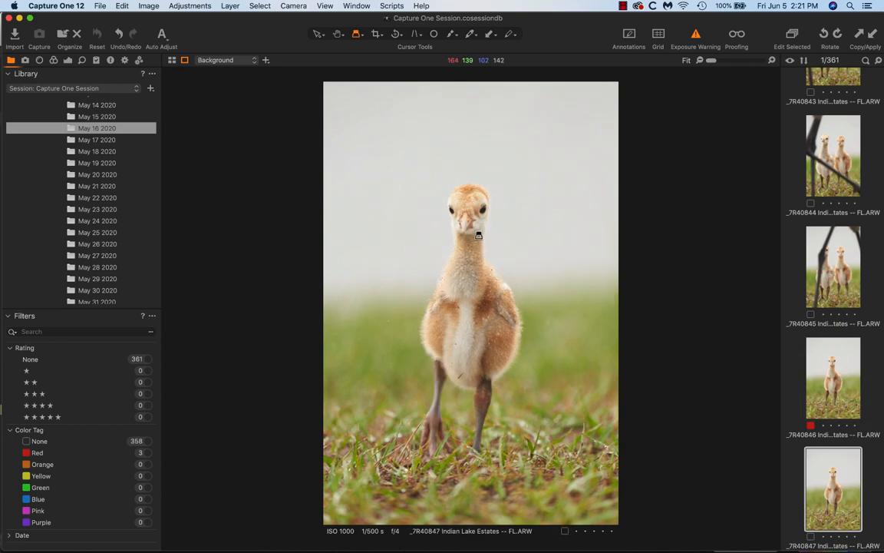